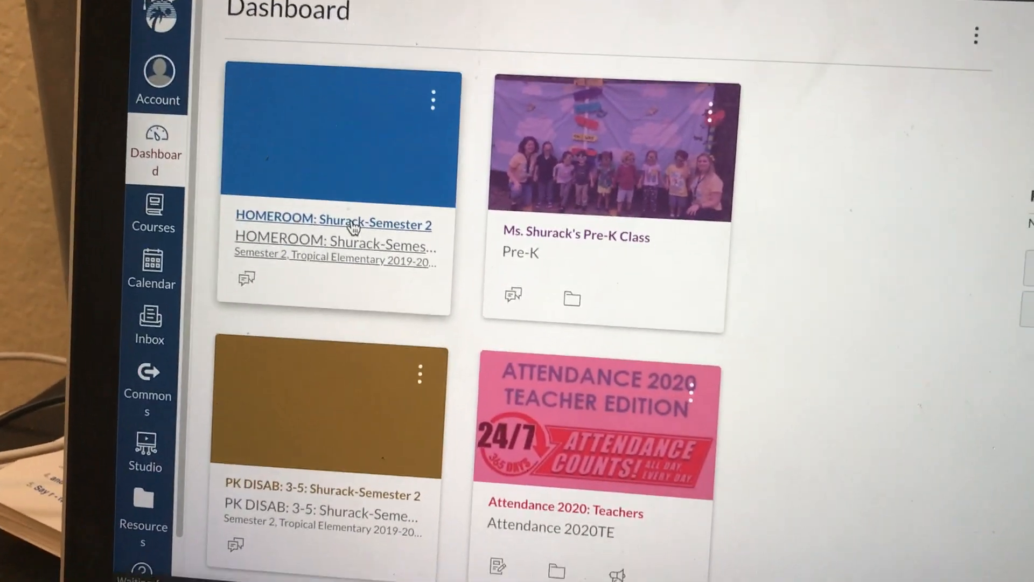
Enter the HOMEROOM course from its Dashboard card
click(333, 224)
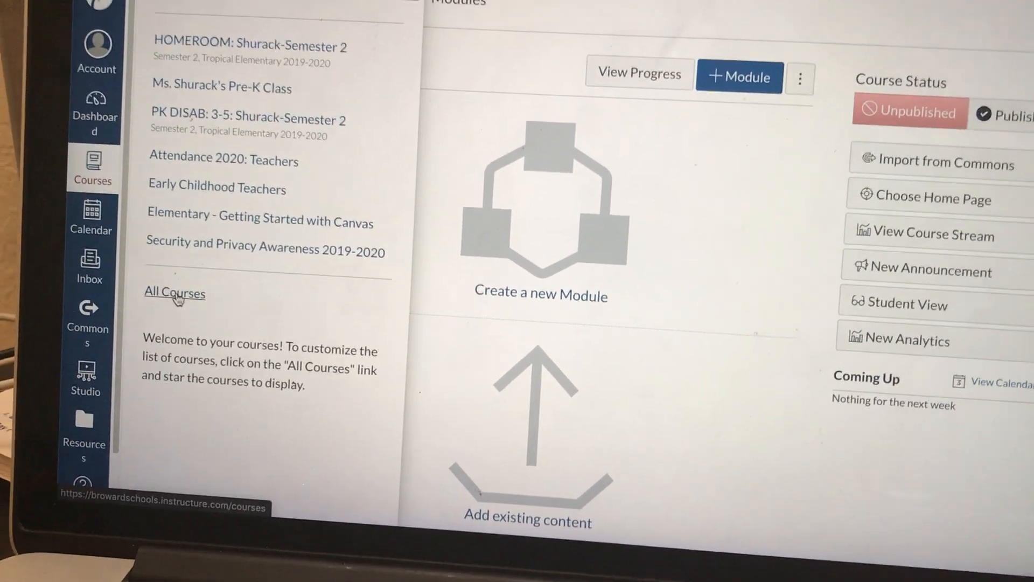
Go to the All Courses list and start a new course
click(174, 293)
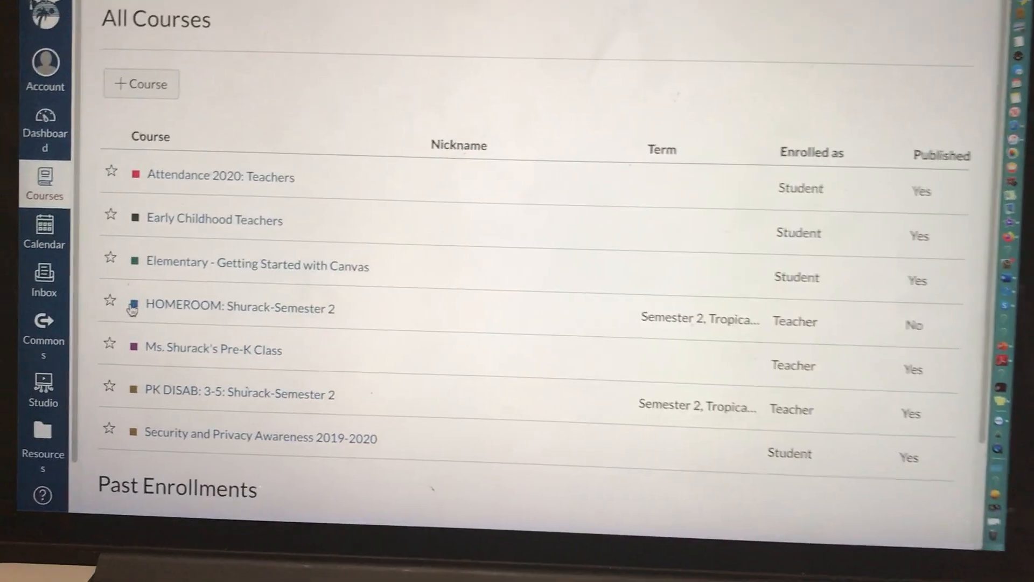
scroll(down, 3)
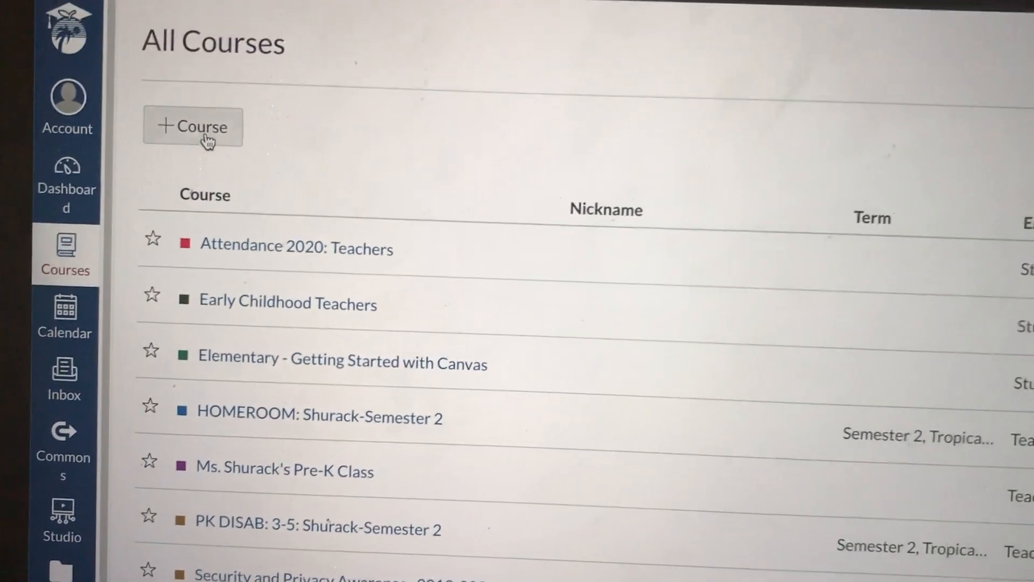
click(192, 126)
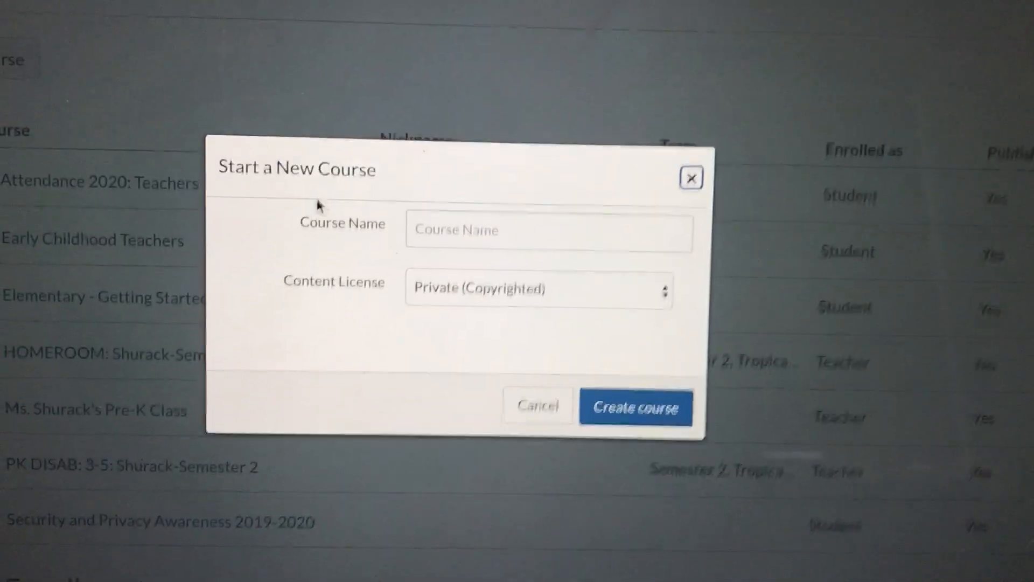
Create a course named 'Practice' keeping the Private (Copyrighted) license
click(524, 239)
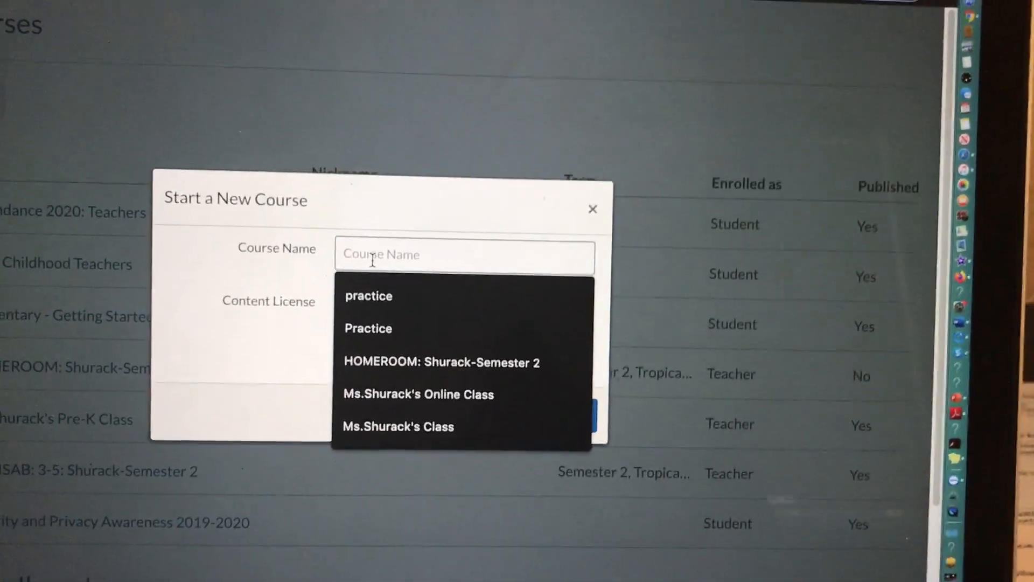
click(368, 327)
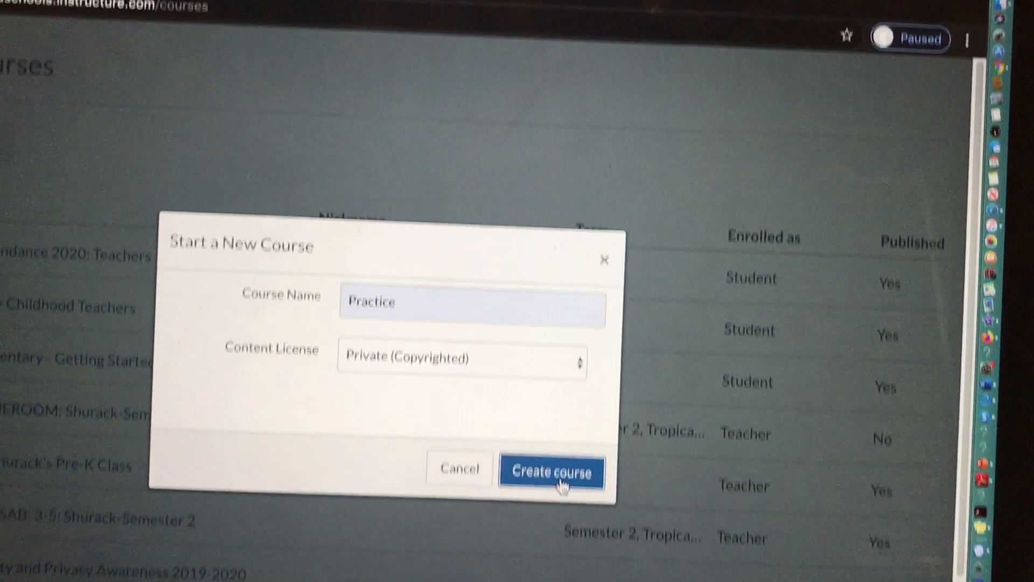
click(551, 472)
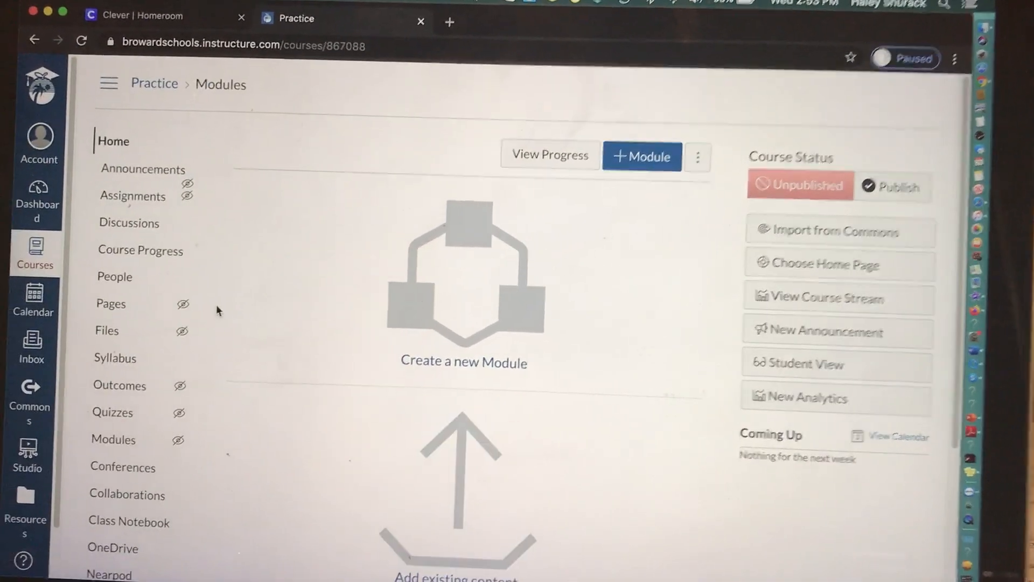
Review the Practice course's People list, which shows only the teacher
click(114, 277)
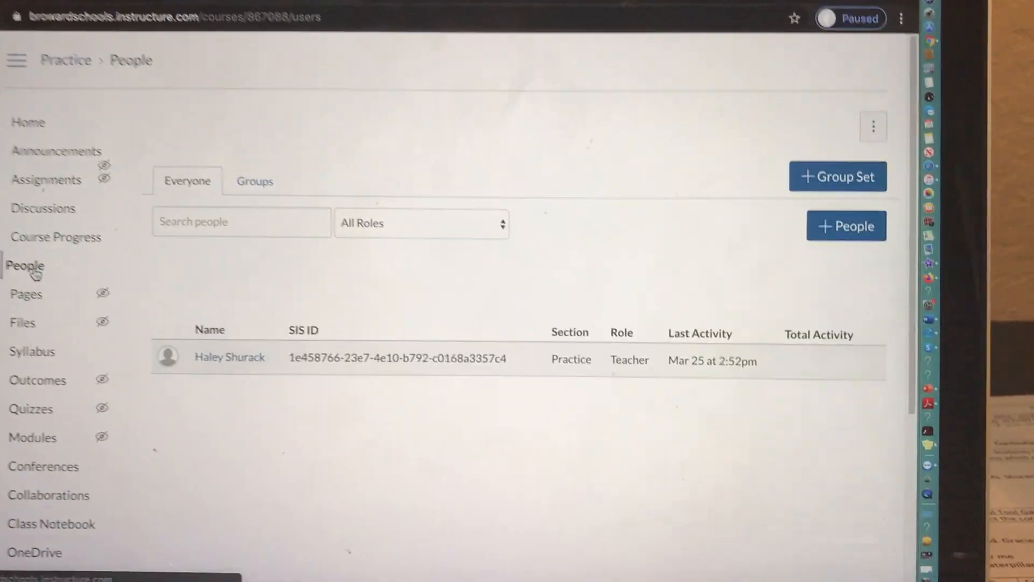
scroll(down, 3)
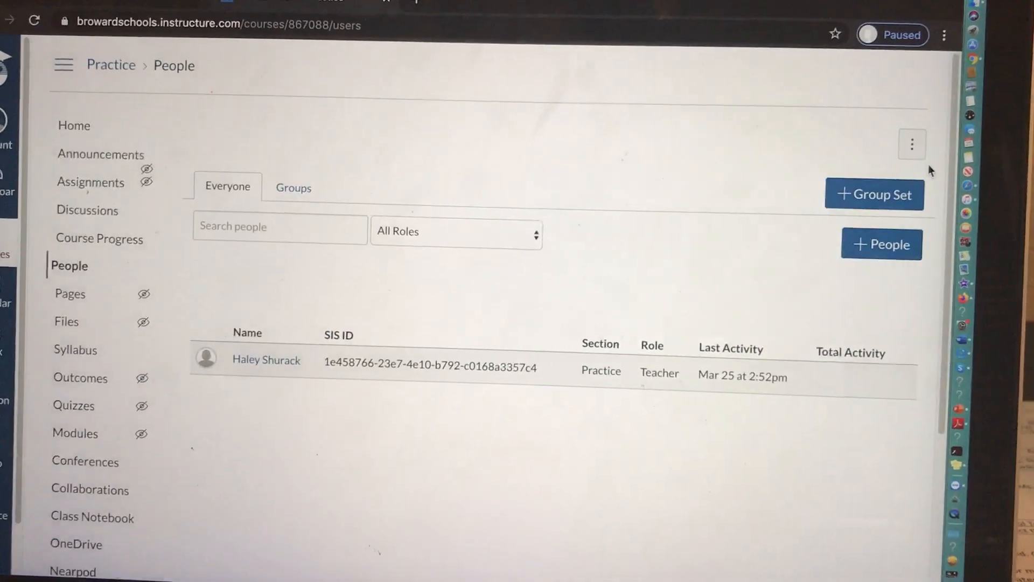
scroll(down, 3)
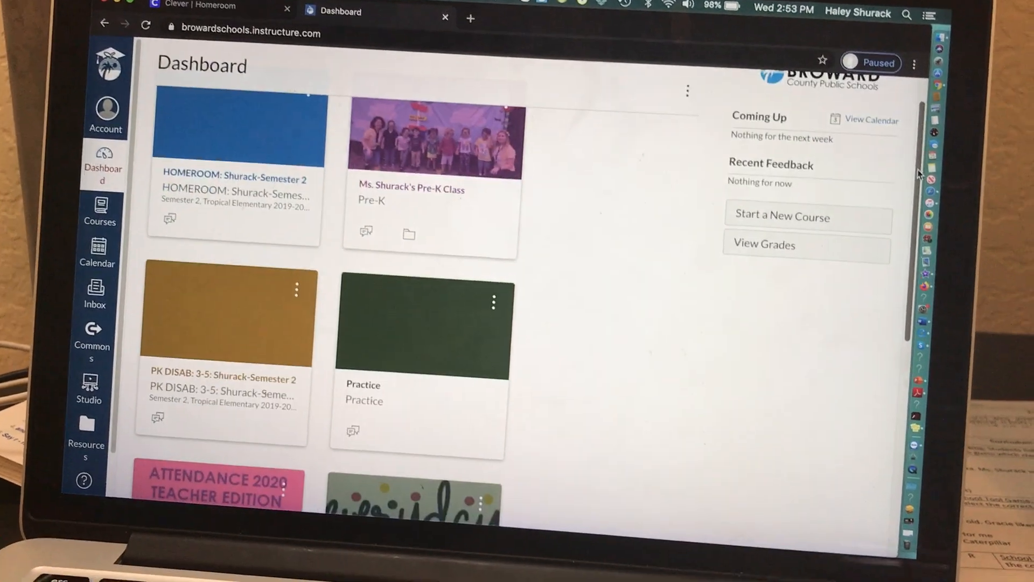
Show the Courses tray, which now lists Practice among my courses
scroll(down, 3)
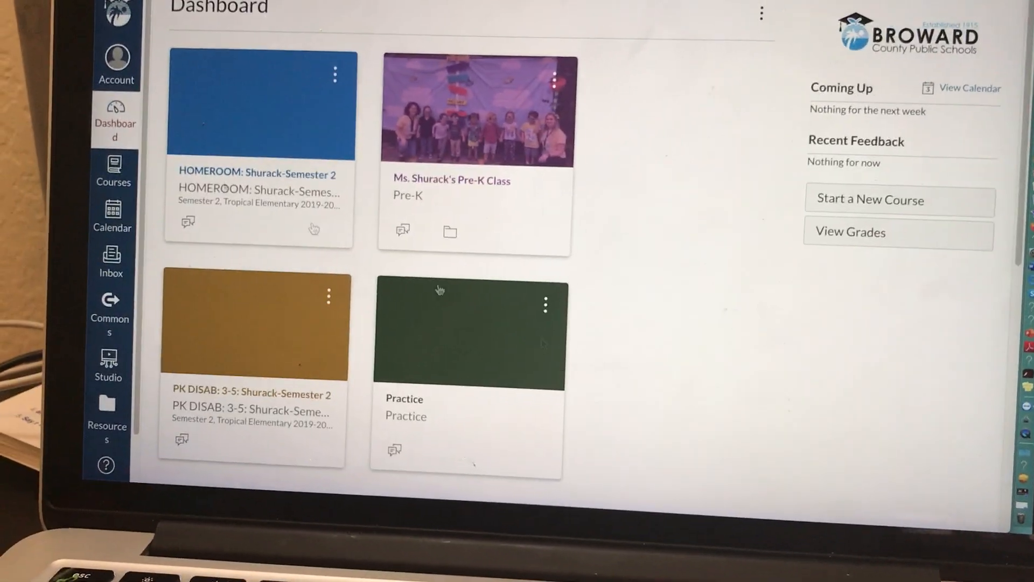
click(113, 173)
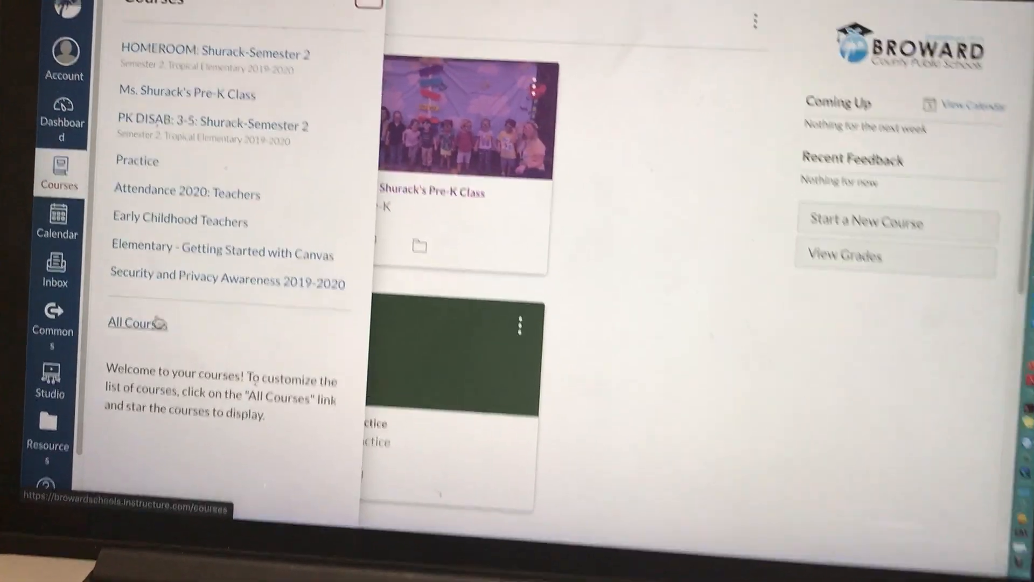
Star HOMEROOM and Practice in All Courses so the Dashboard shows only those two
click(134, 323)
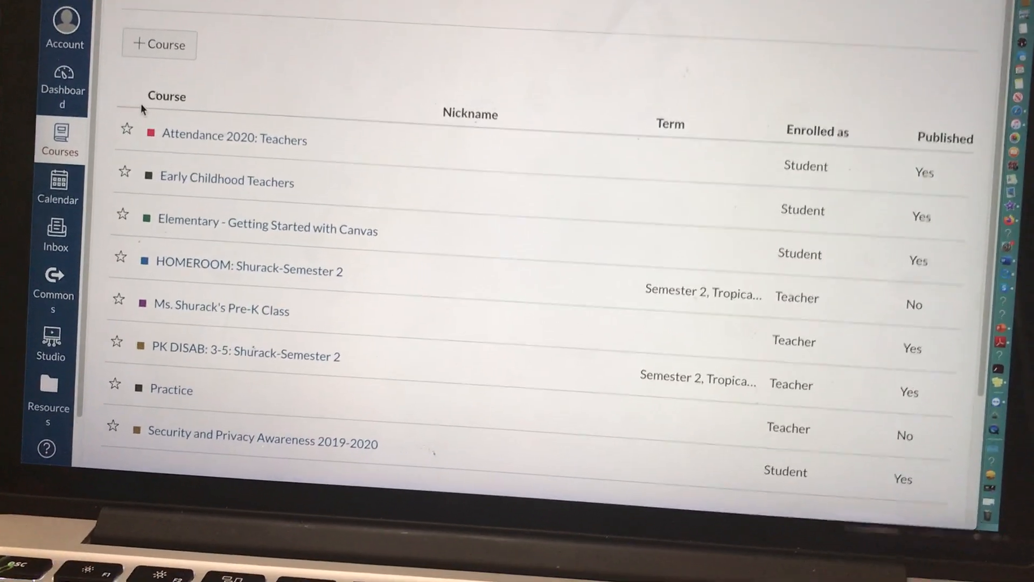
scroll(down, 3)
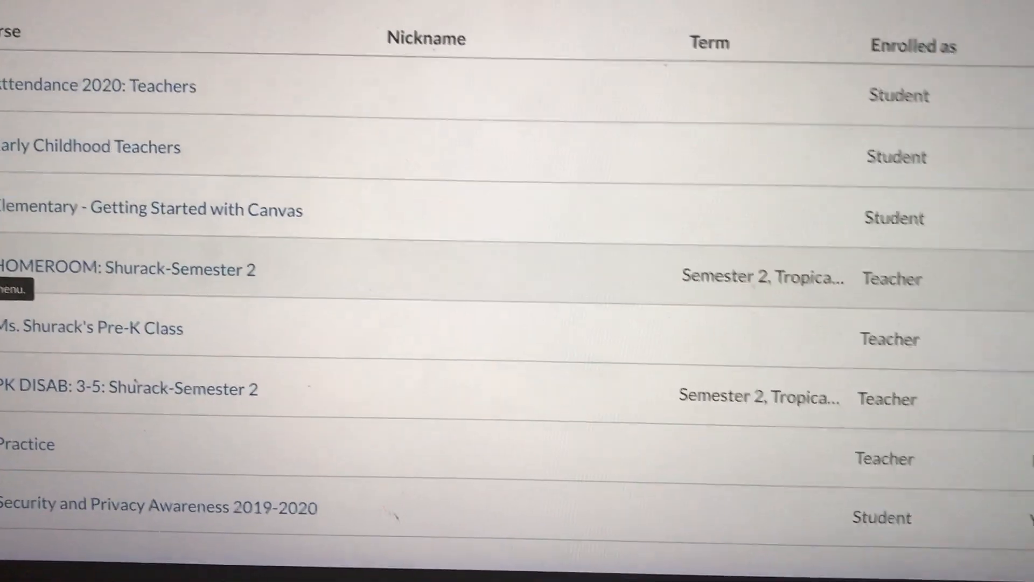
click(99, 240)
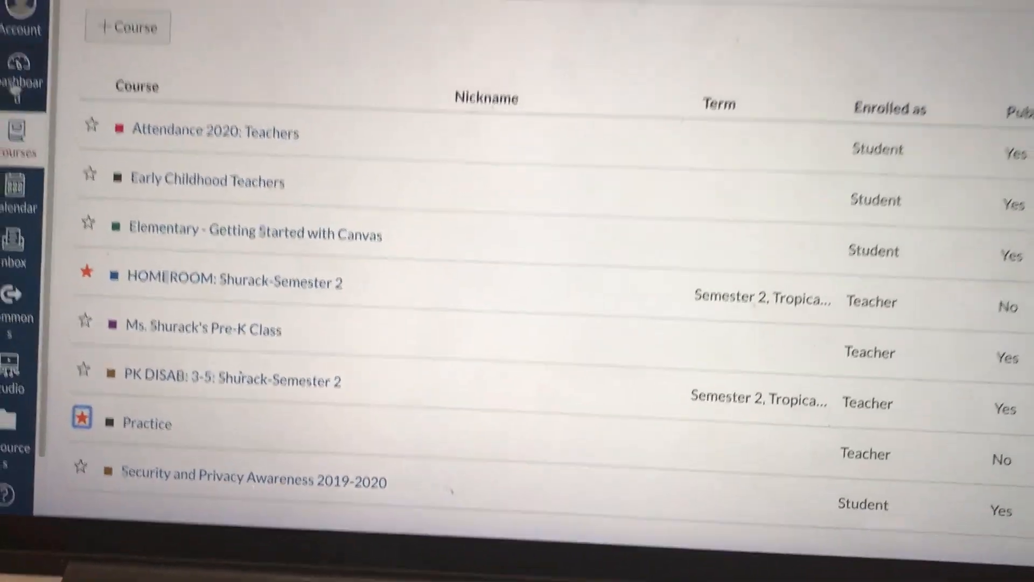
click(18, 125)
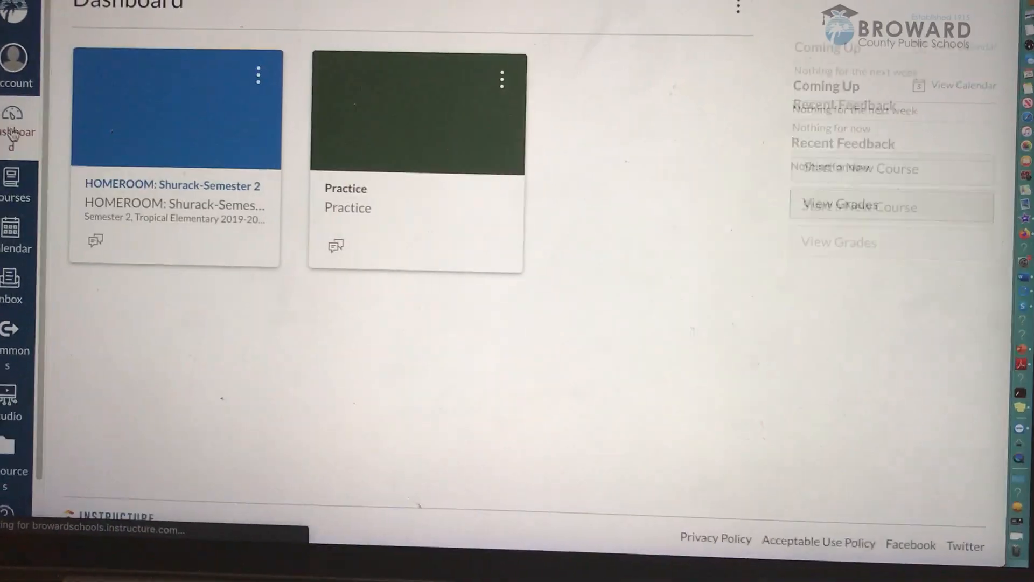